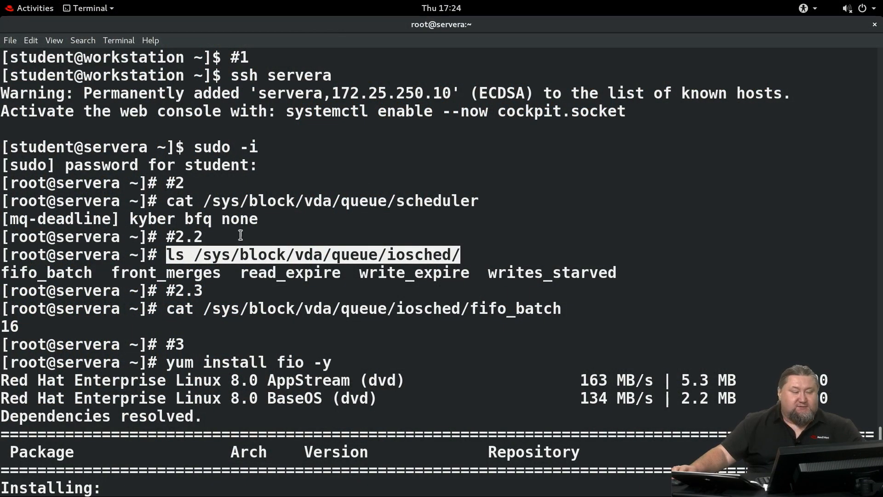
mouse_move(409, 263)
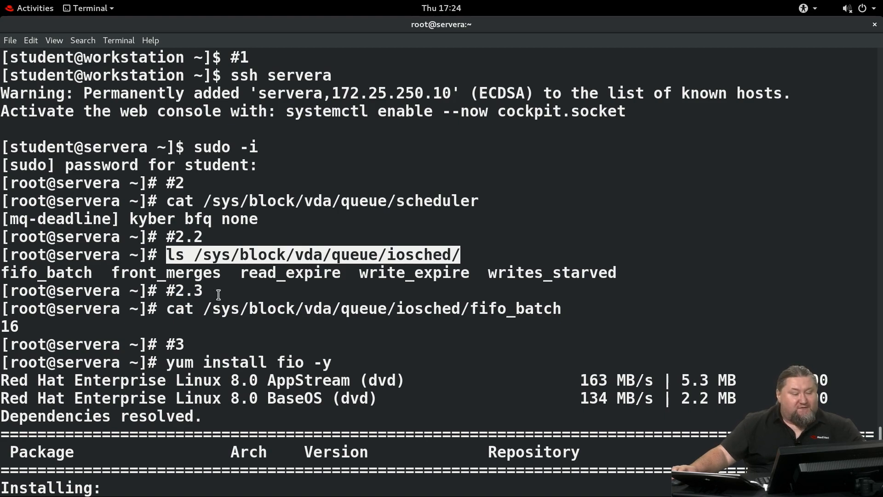
mouse_move(65, 276)
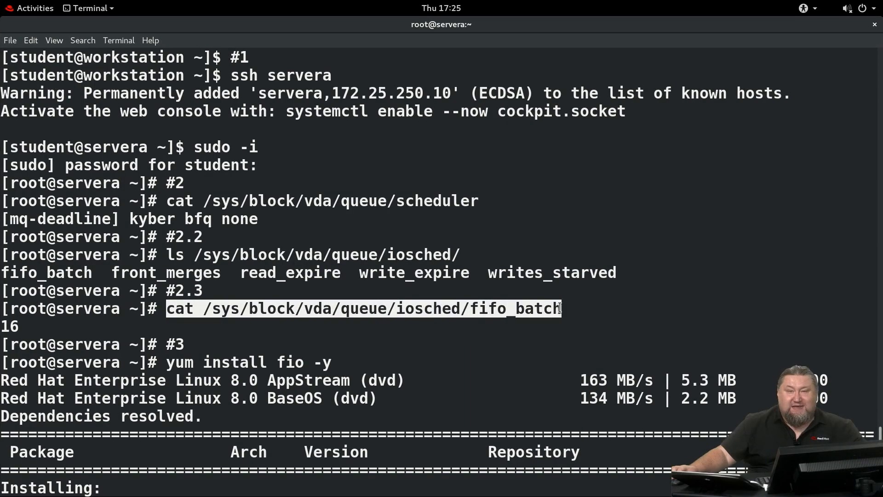
Scroll the output while fio installs and the 512M two-job random-write benchmark starts.
scroll("down", 3)
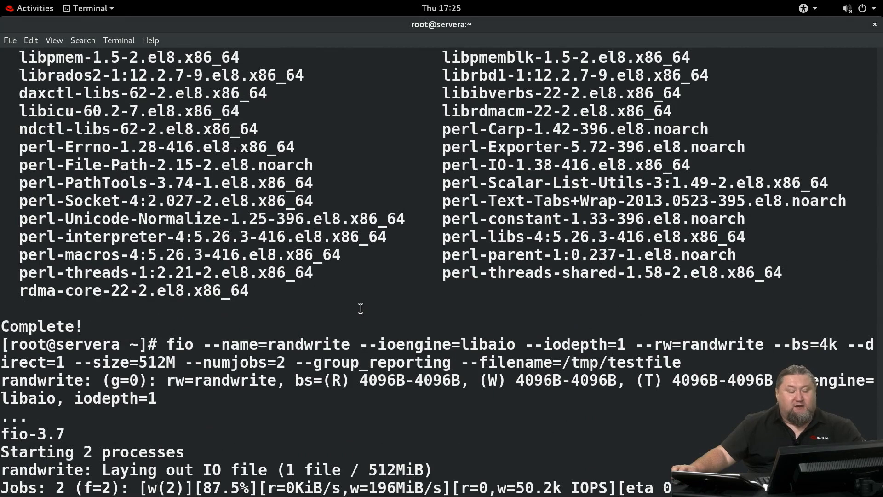
Highlight the fio randwrite summary showing 34.4k write IOPS at 134MiB/s.
double_click(180, 344)
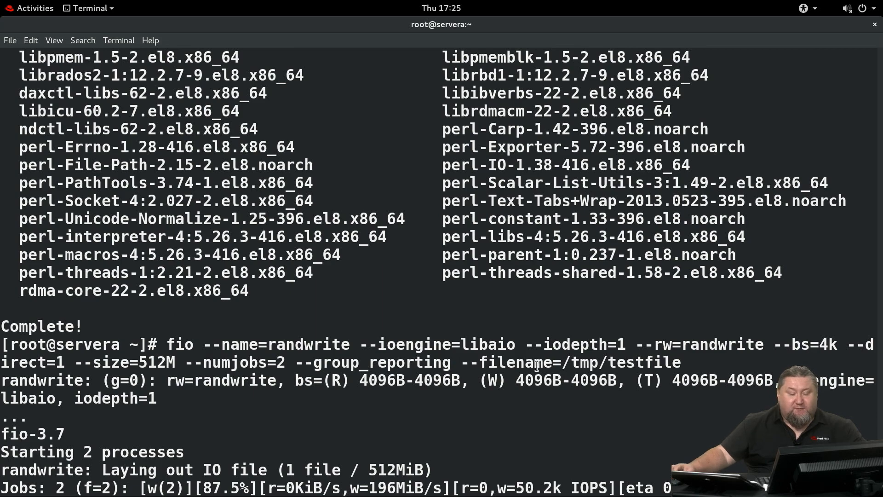
left_click_drag(563, 362, 665, 379)
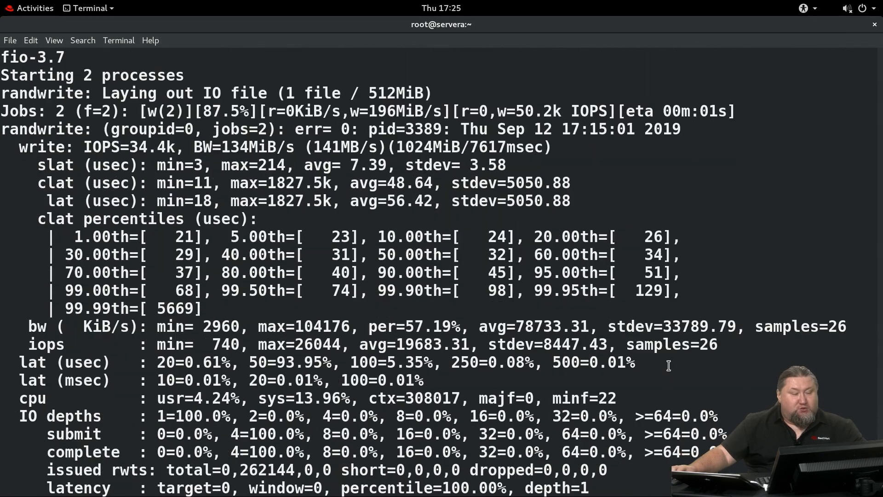
mouse_move(683, 360)
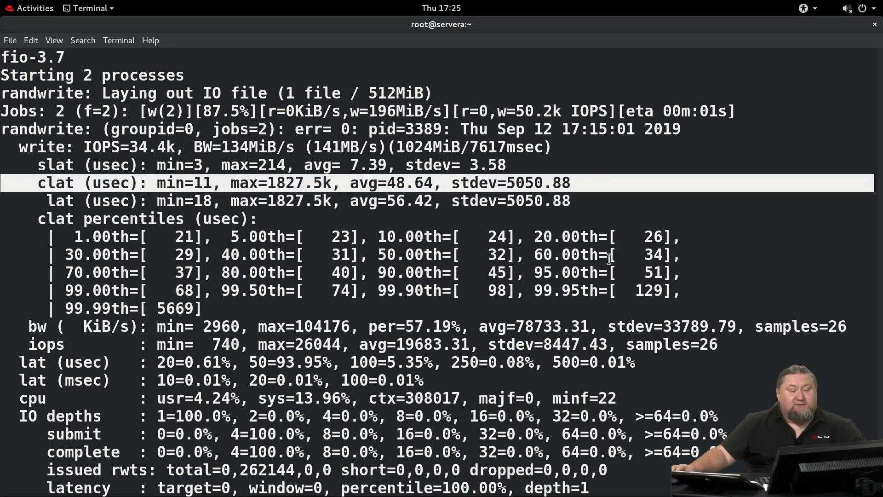
Scroll to the mkdir, tuned.conf edit, tuned-adm reduce-latency and second fio commands.
scroll("down", 3)
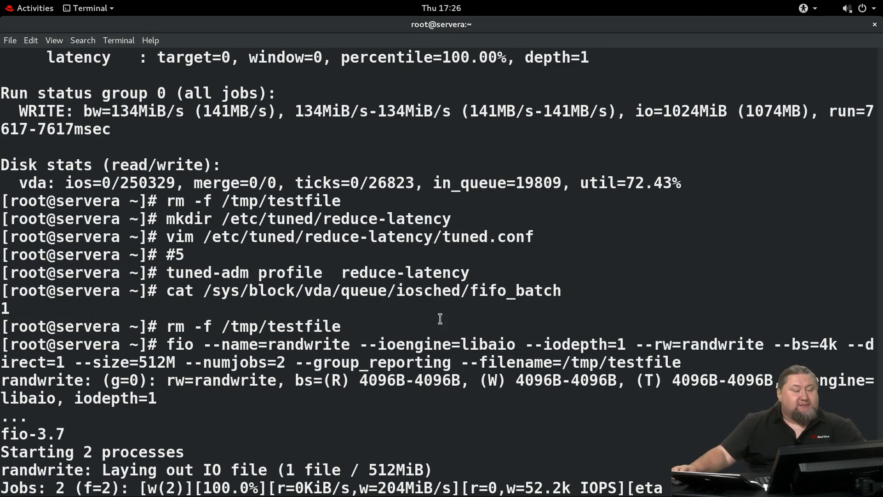
Highlight the second fio run's results: 189MiB/s write throughput, 98.20% disk utilisation.
double_click(191, 201)
type("cat /etc/")
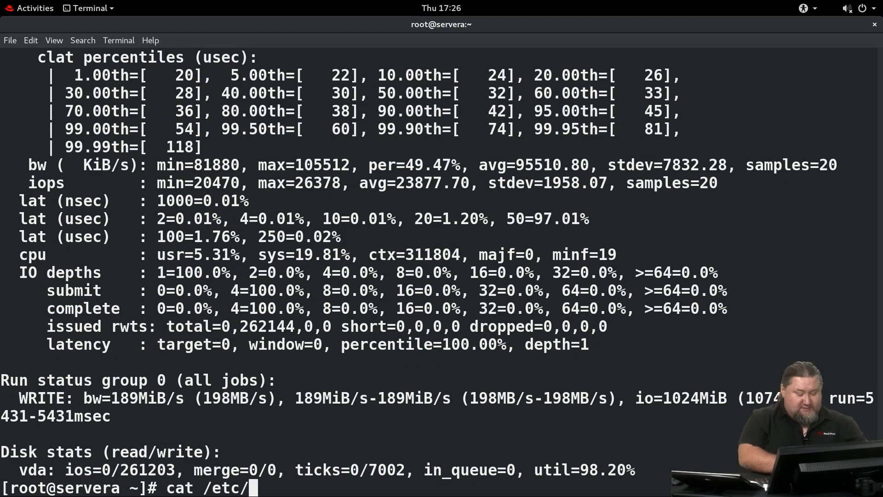
Print /etc/tuned/reduce-latency/tuned.conf showing latency-performance include and fifo_batch=1.
type("tuned/")
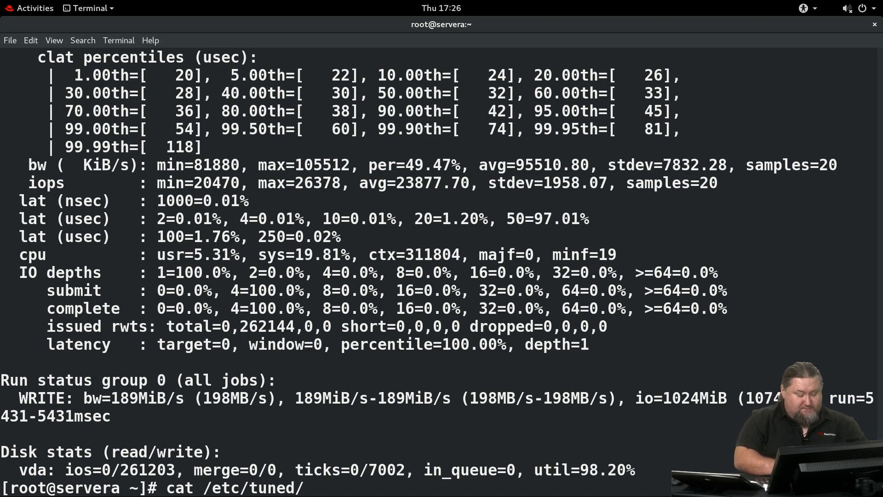
type("reduce-latency/tuned.conf")
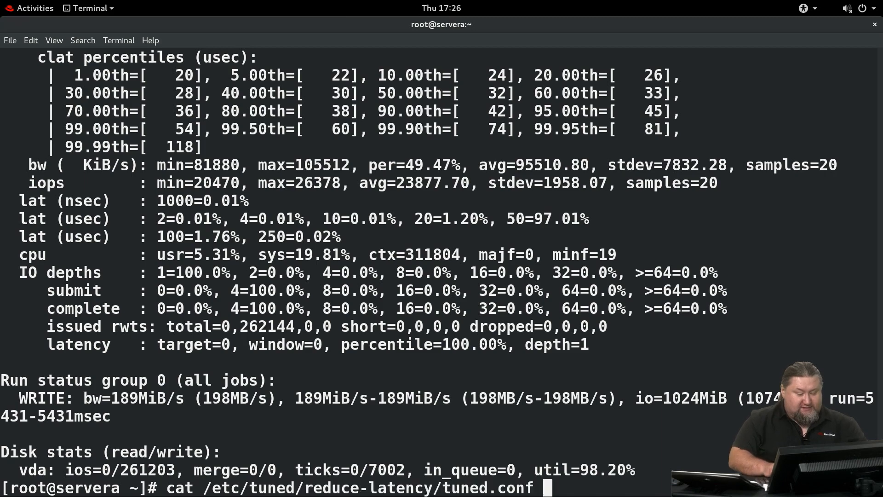
key("Return")
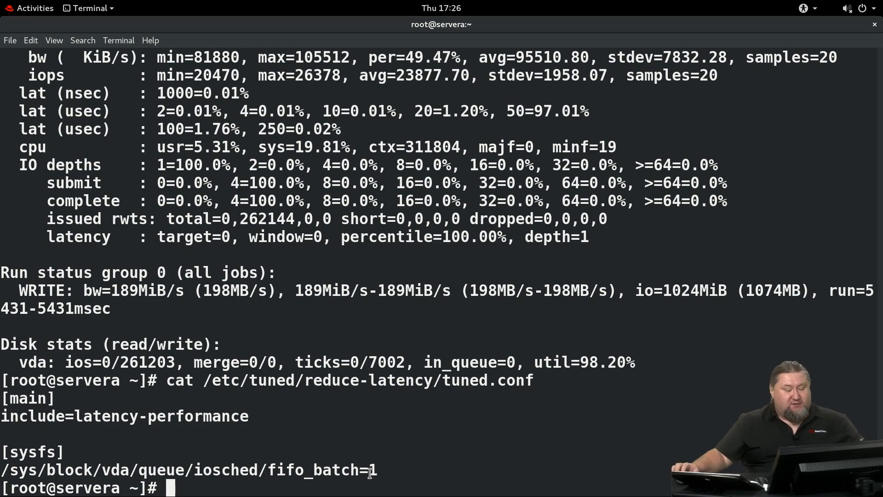
mouse_move(504, 452)
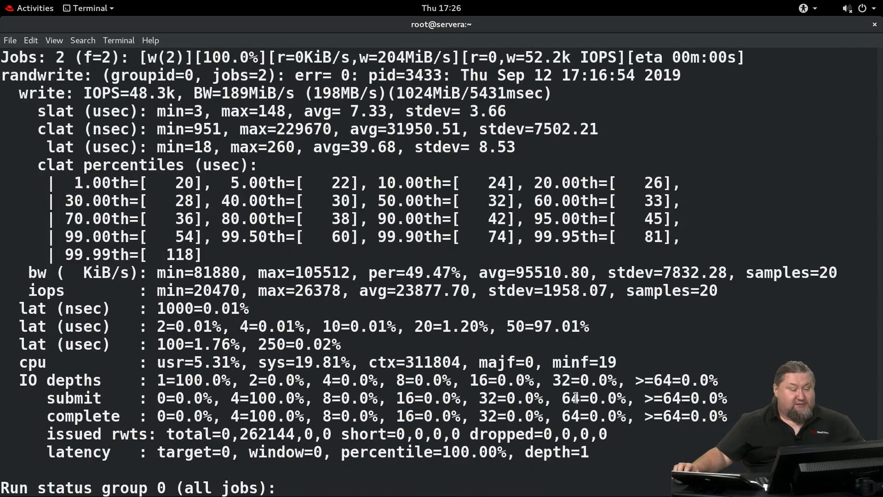
scroll("down", 3)
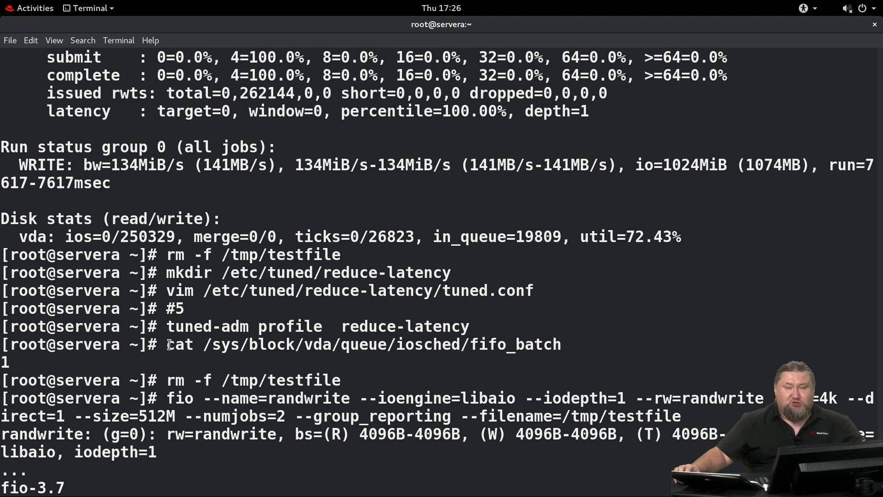
left_click_drag(167, 344, 226, 344)
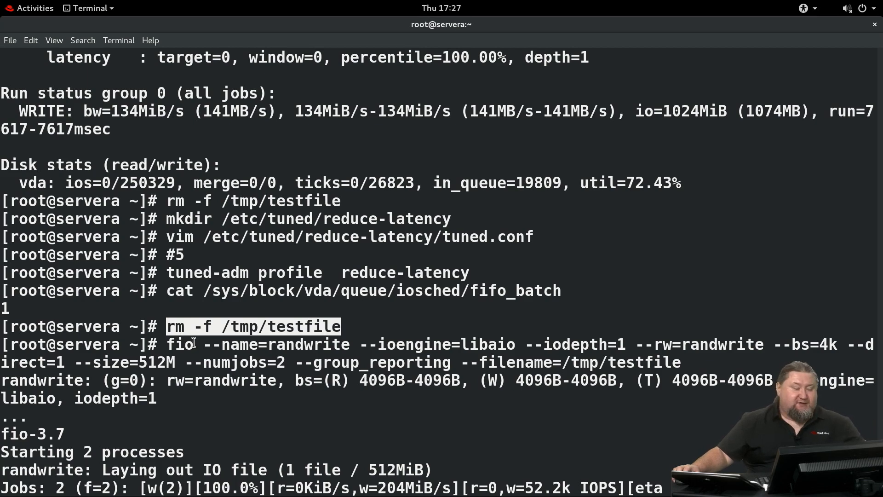
scroll("down", 3)
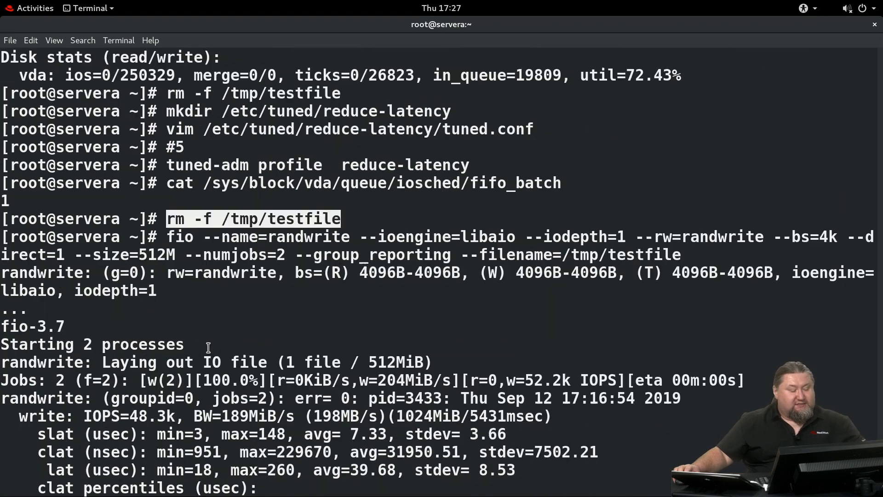
scroll("down", 3)
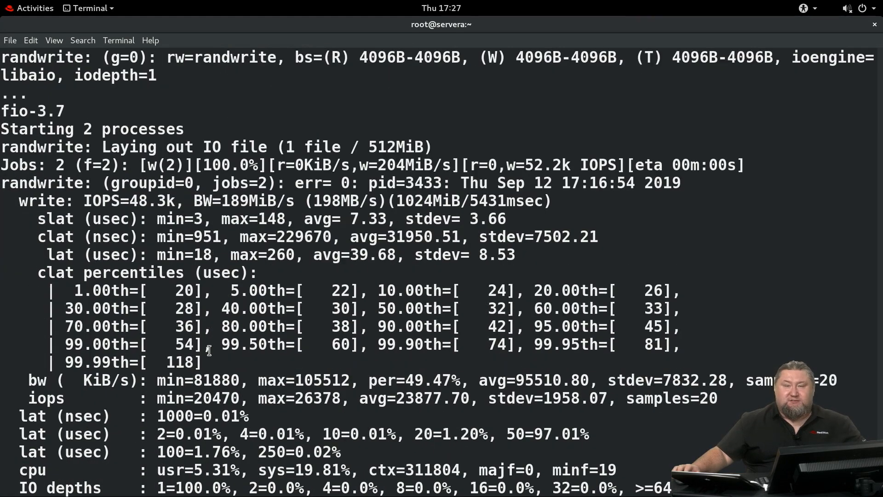
scroll("down", 3)
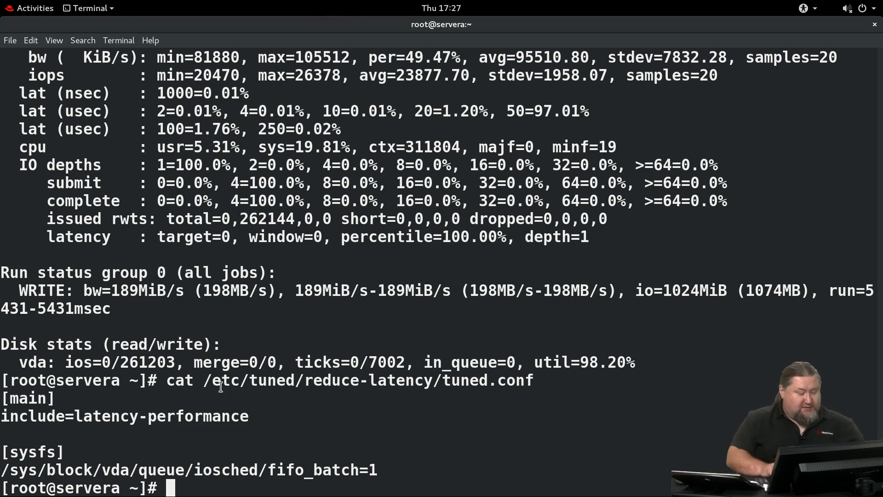
Log out of servera to workstation and run lab storage-patterns finish.
type("logout")
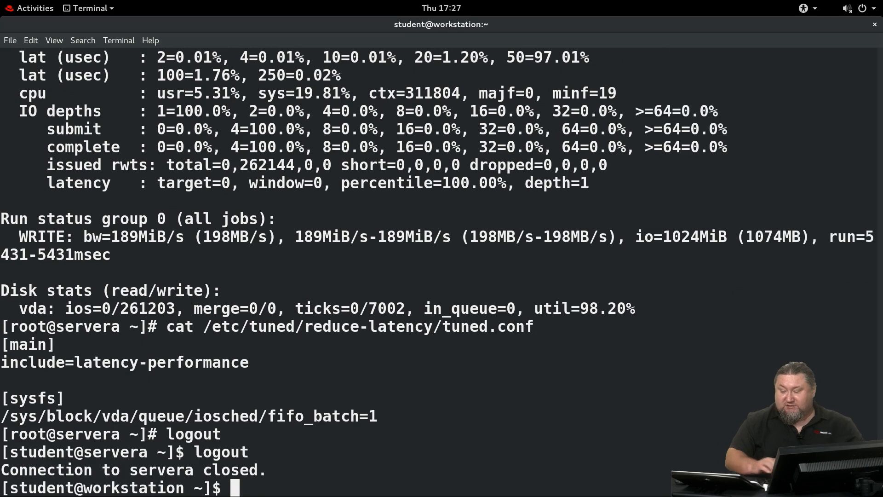
type("lab")
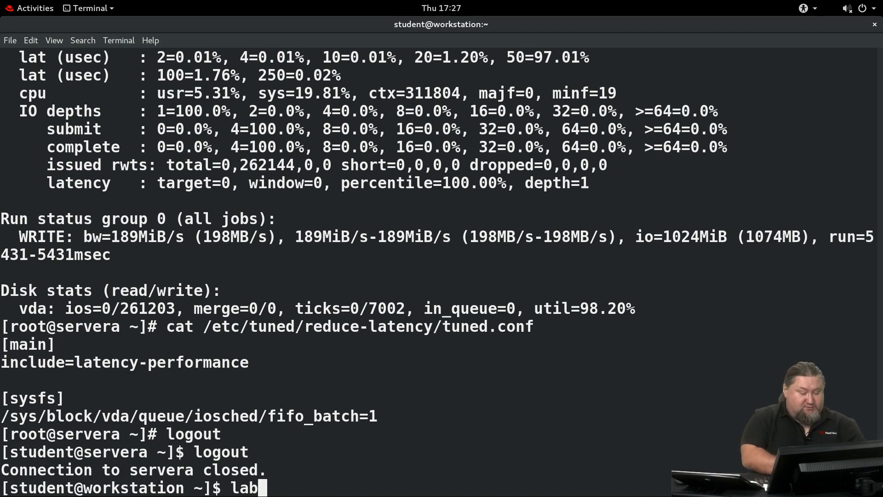
type("s")
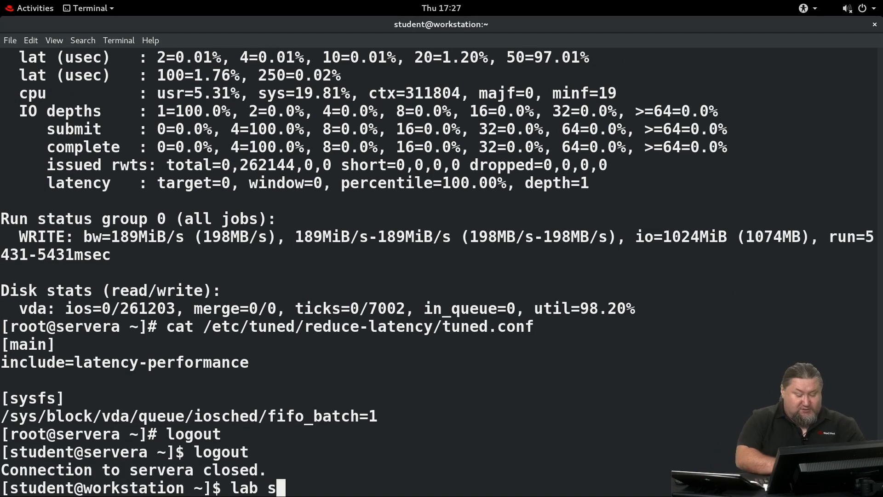
type("torage-patterns")
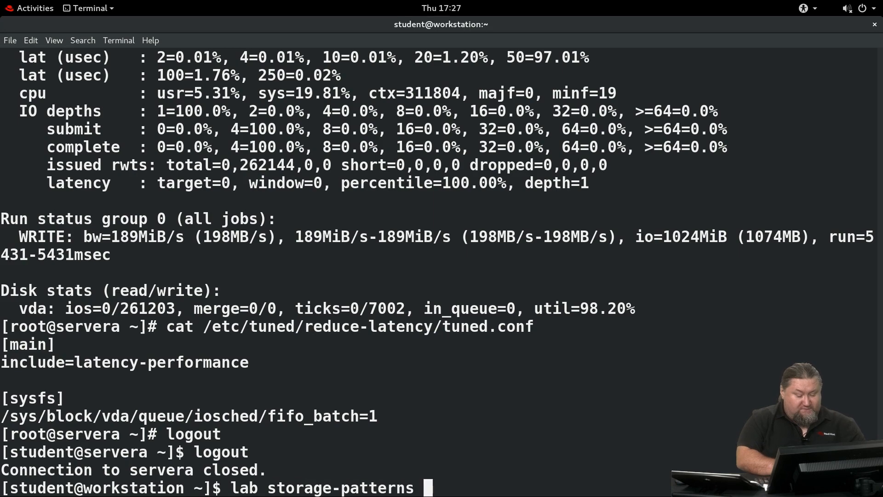
type("finish")
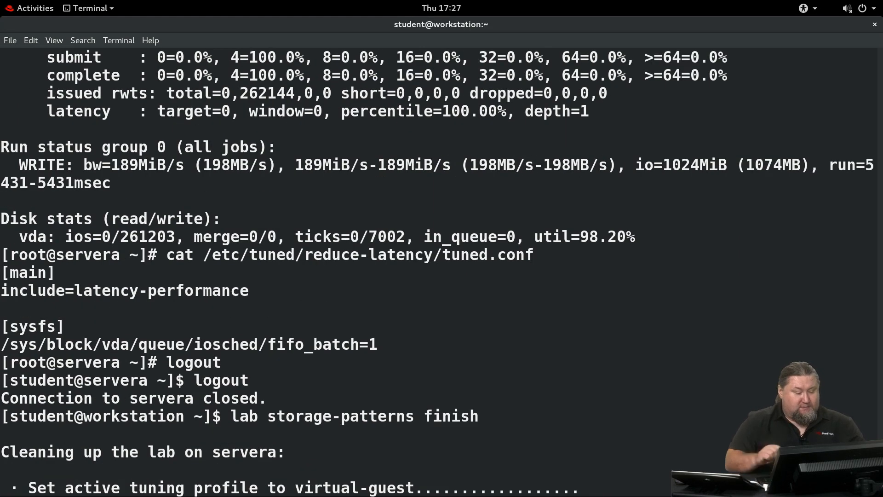